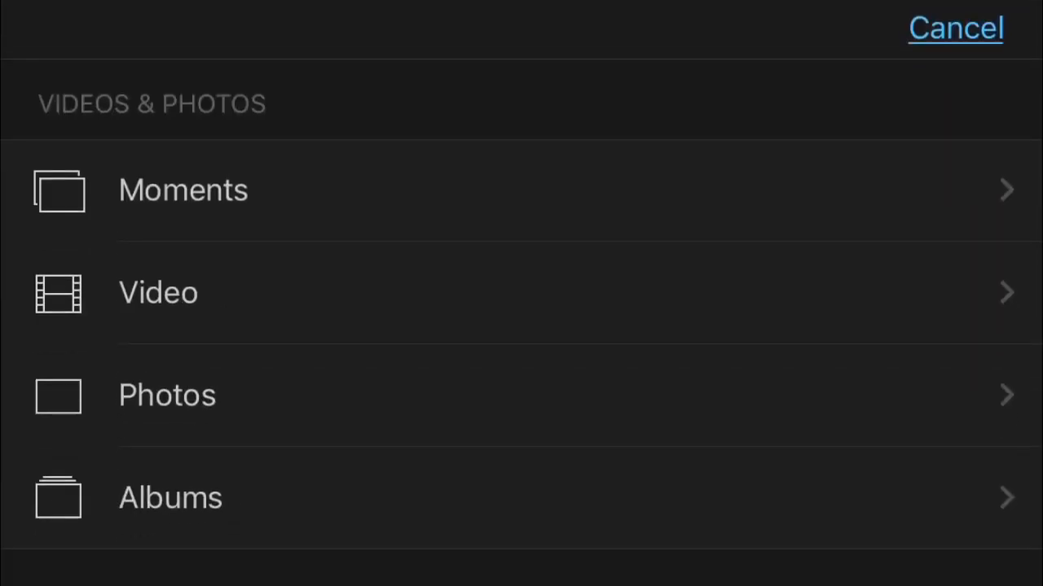
Add today's 2.2-second white-and-paper clip from Recently Added to the timeline
{"action": "left_click", "coordinate": [158, 293]}
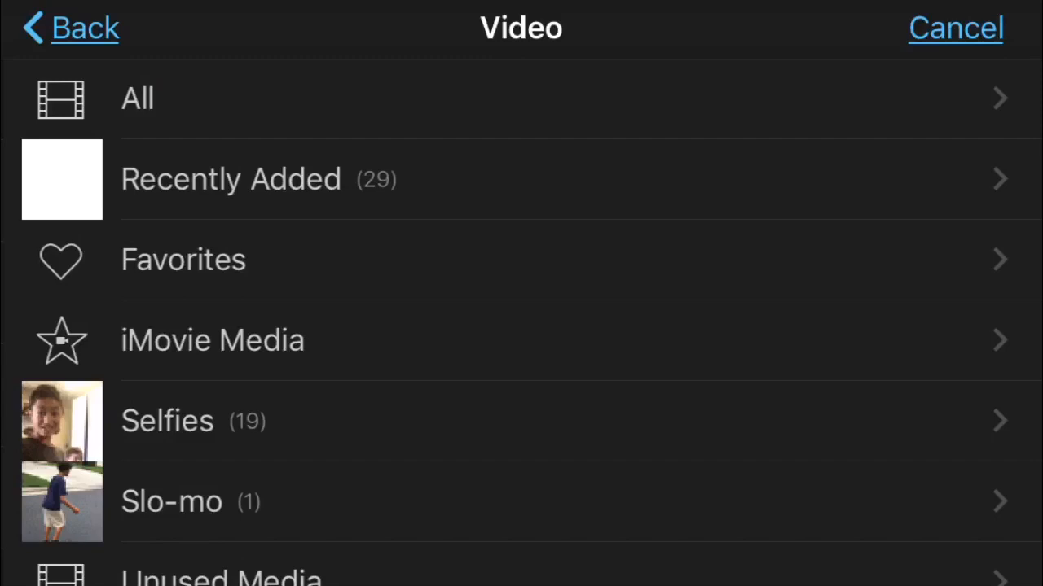
{"action": "left_click", "coordinate": [231, 178]}
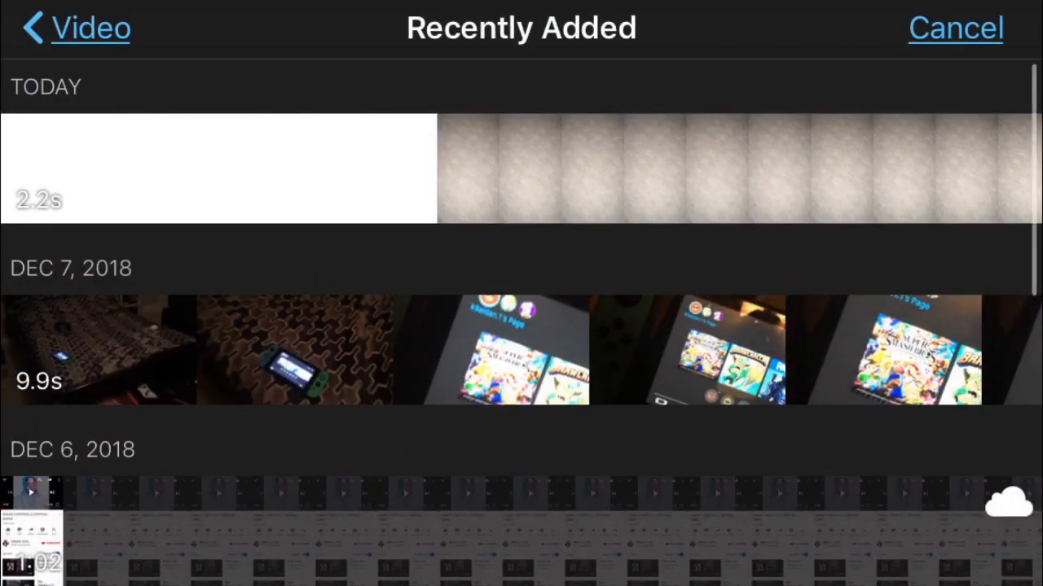
{"action": "left_click", "coordinate": [215, 171]}
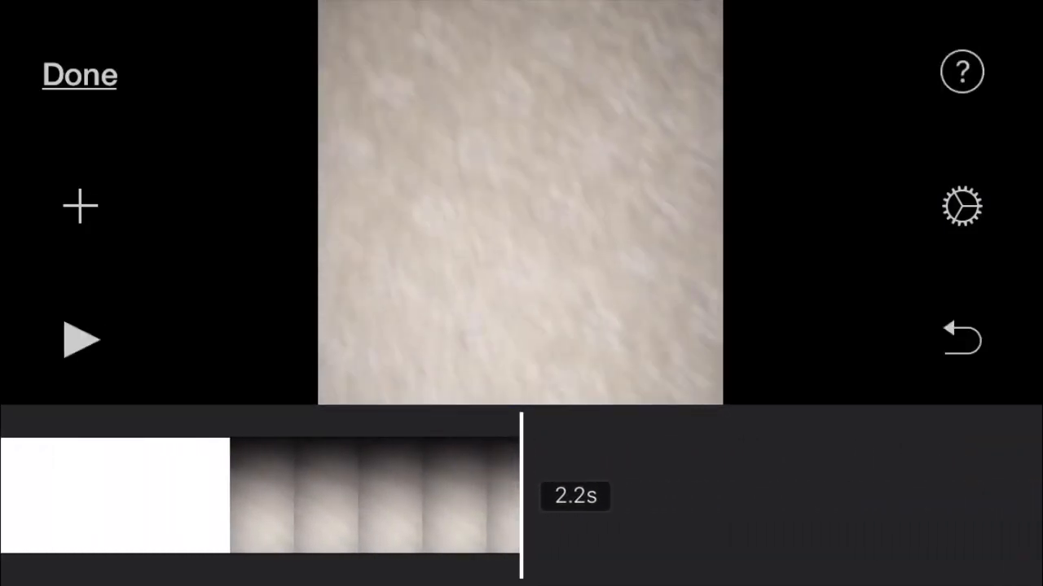
{"action": "left_click", "coordinate": [78, 205]}
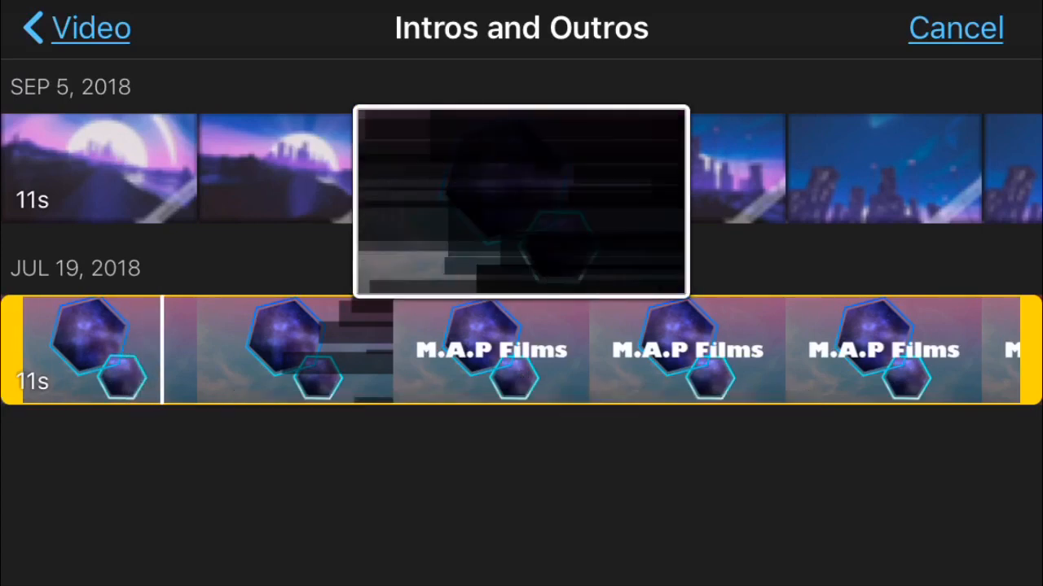
Insert the M.A.P Films intro as a Picture in Picture overlay above the 2.2-second clip
{"action": "left_click", "coordinate": [488, 350]}
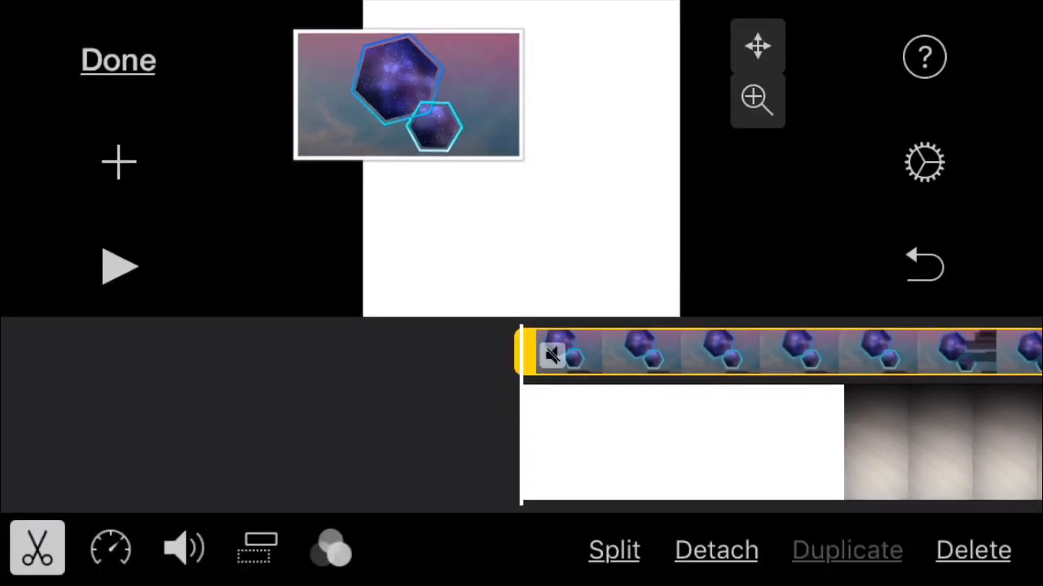
Move the PiP intro to the lower right of the frame and play the project back
{"action": "left_click", "coordinate": [182, 549]}
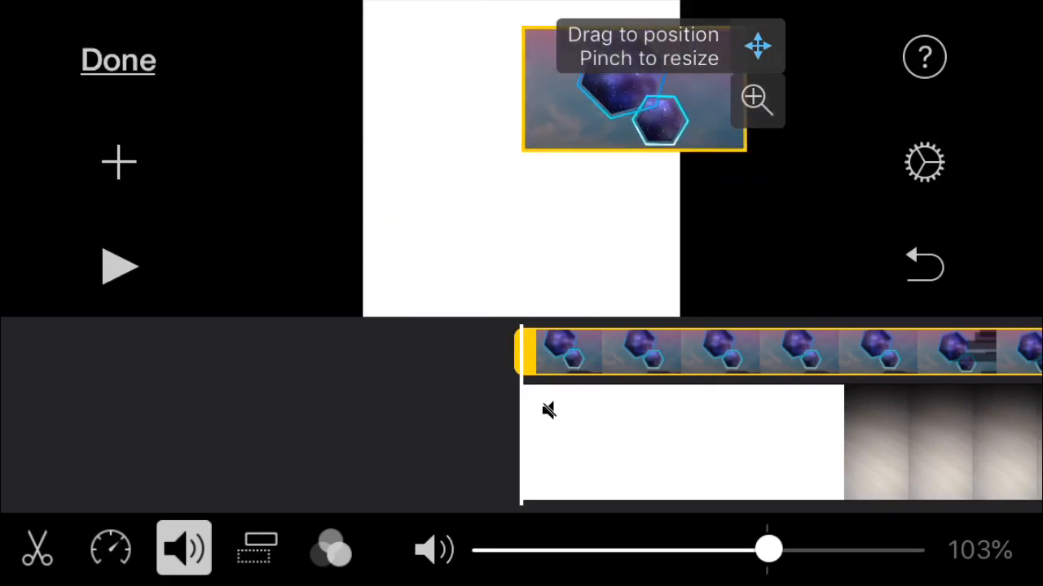
{"action": "left_click_drag", "start_coordinate": [635, 89], "coordinate": [368, 242]}
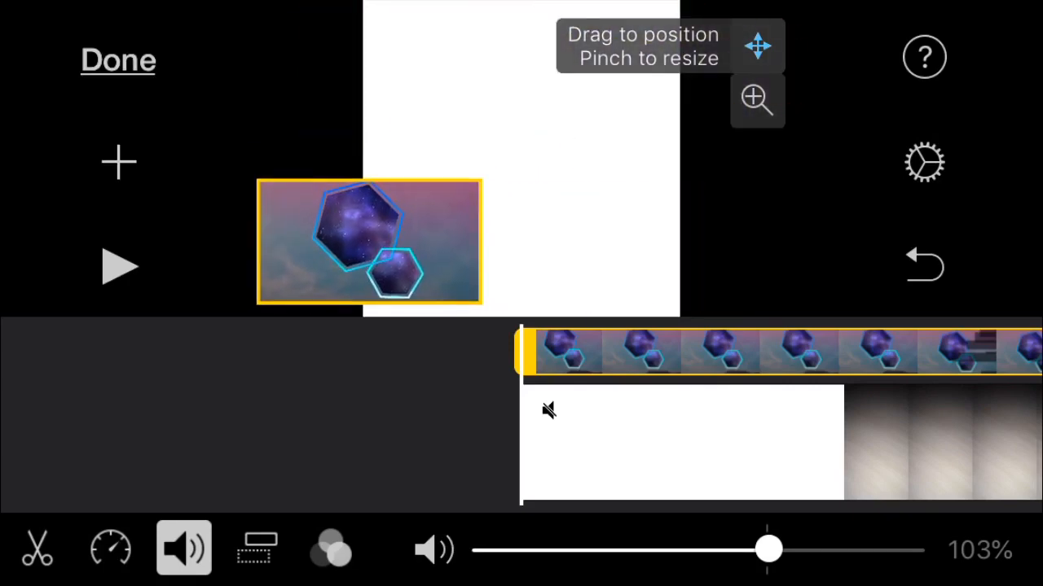
{"action": "left_click_drag", "start_coordinate": [368, 241], "coordinate": [684, 248]}
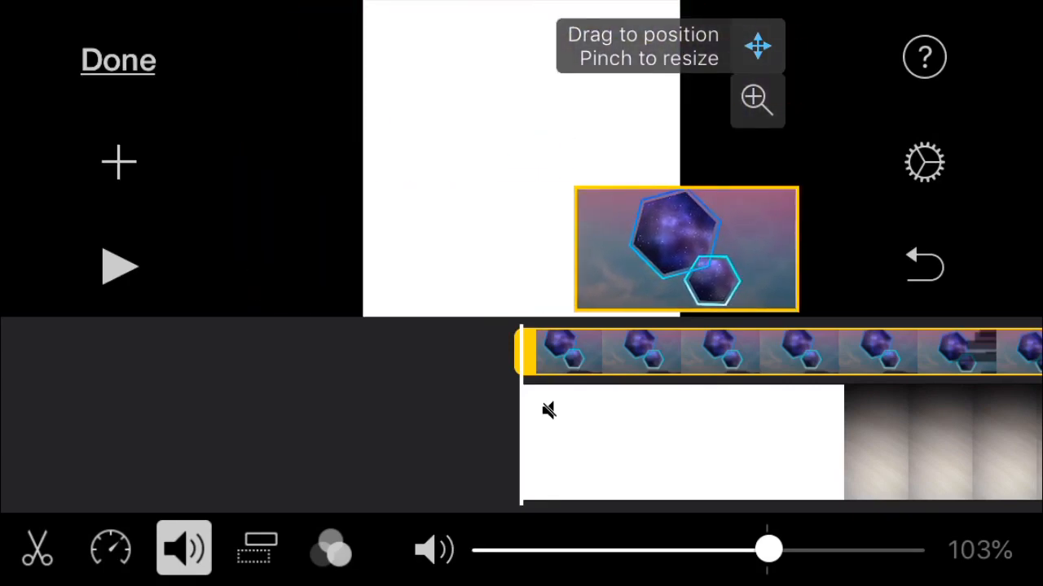
{"action": "left_click", "coordinate": [759, 101]}
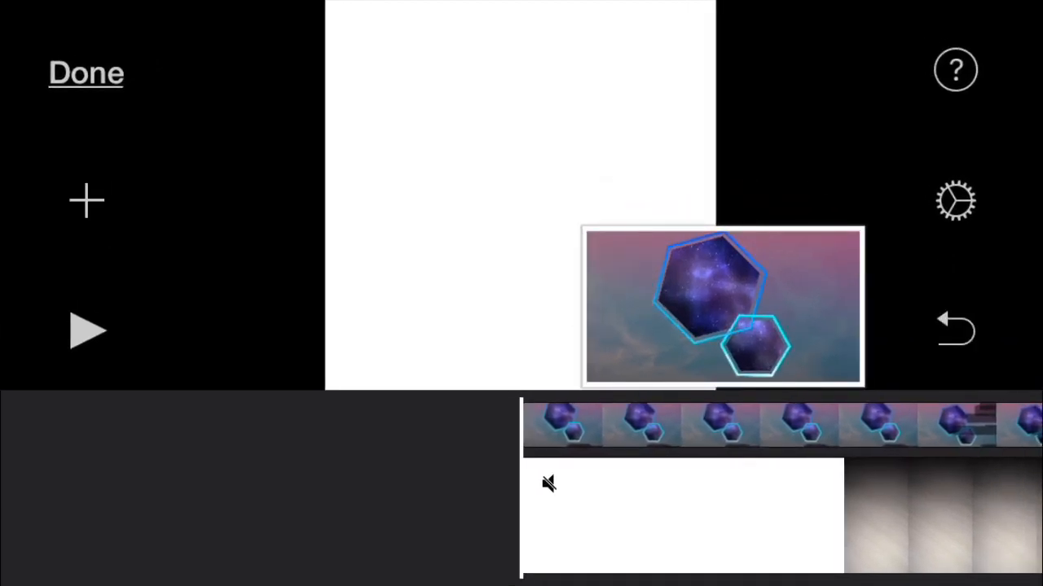
{"action": "left_click", "coordinate": [85, 332]}
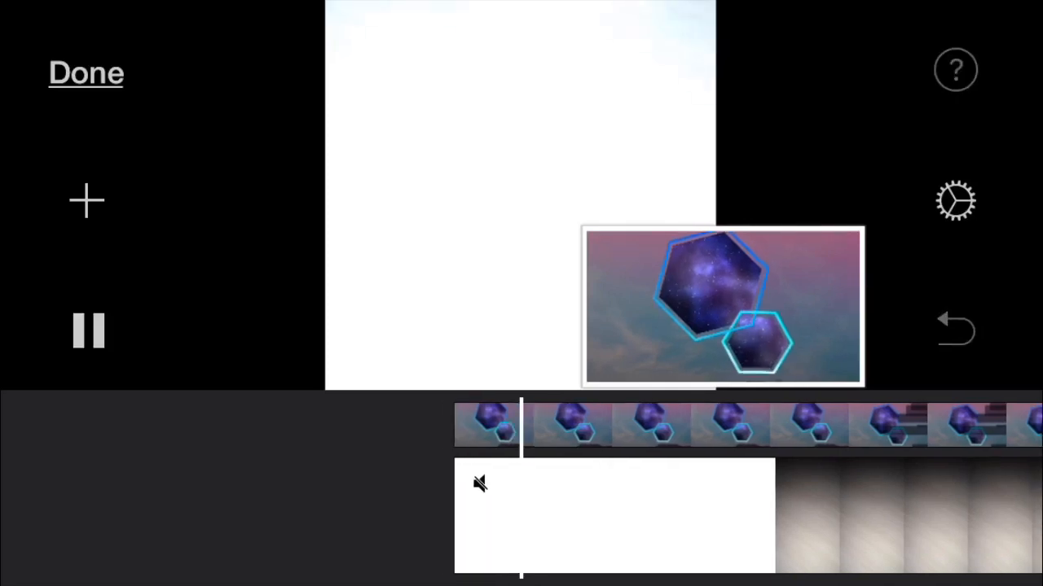